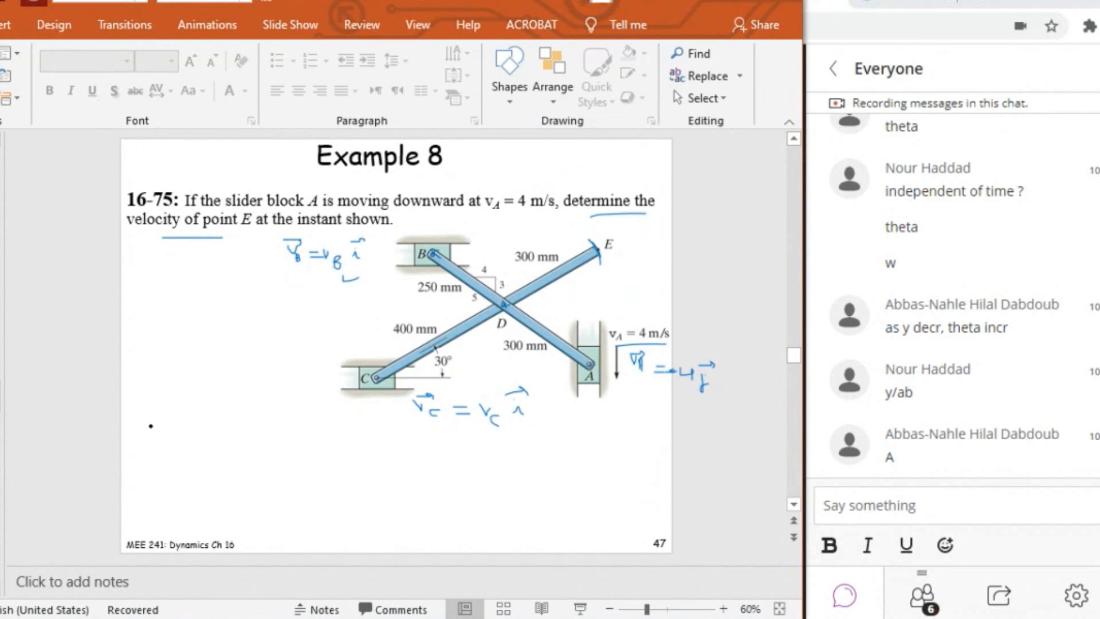
Step: Ink the equation vB = vA + ω × r beneath the linkage diagram
{"action": "type", "text": "V"}
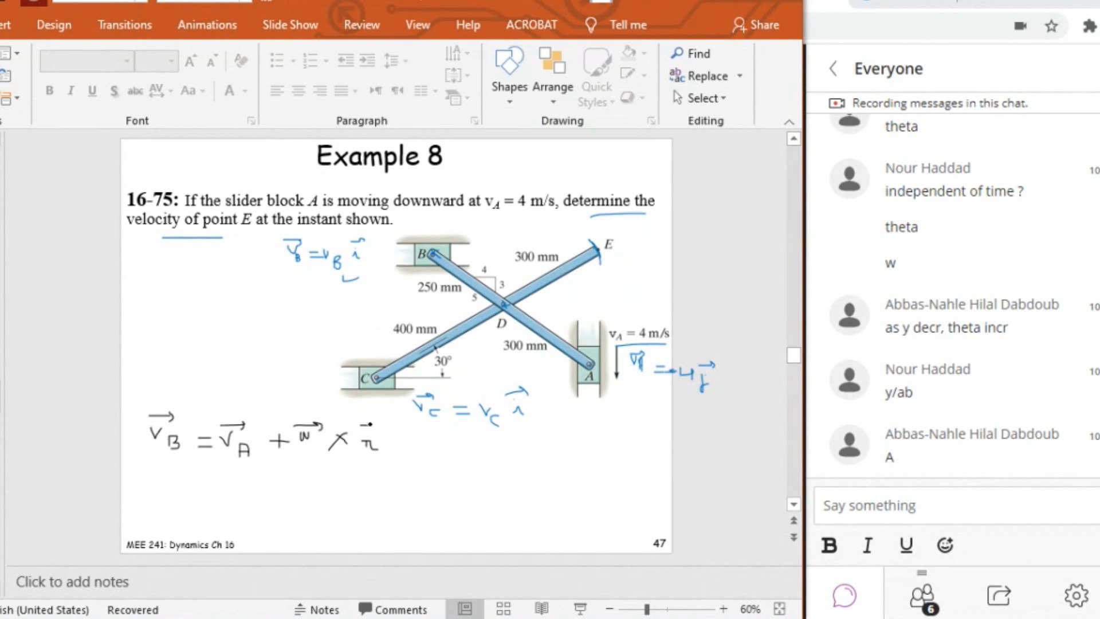
Step: Add the B/A subscript to r and note it corresponds to AB with a dashed guide arrow
{"action": "left_click", "coordinate": [317, 448]}
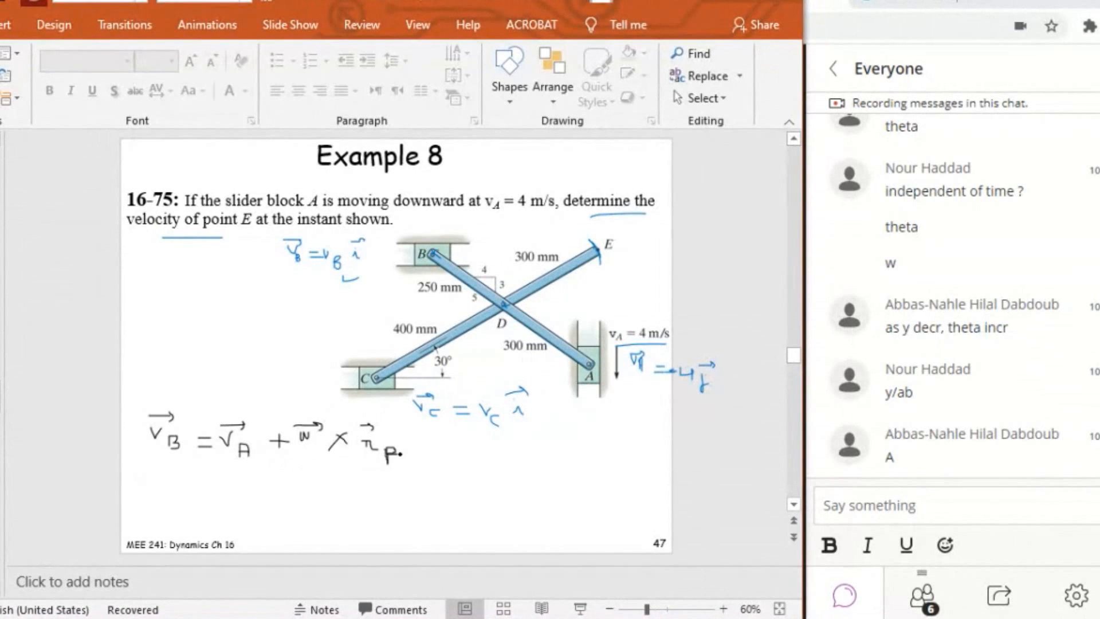
{"action": "type", "text": "B/!"}
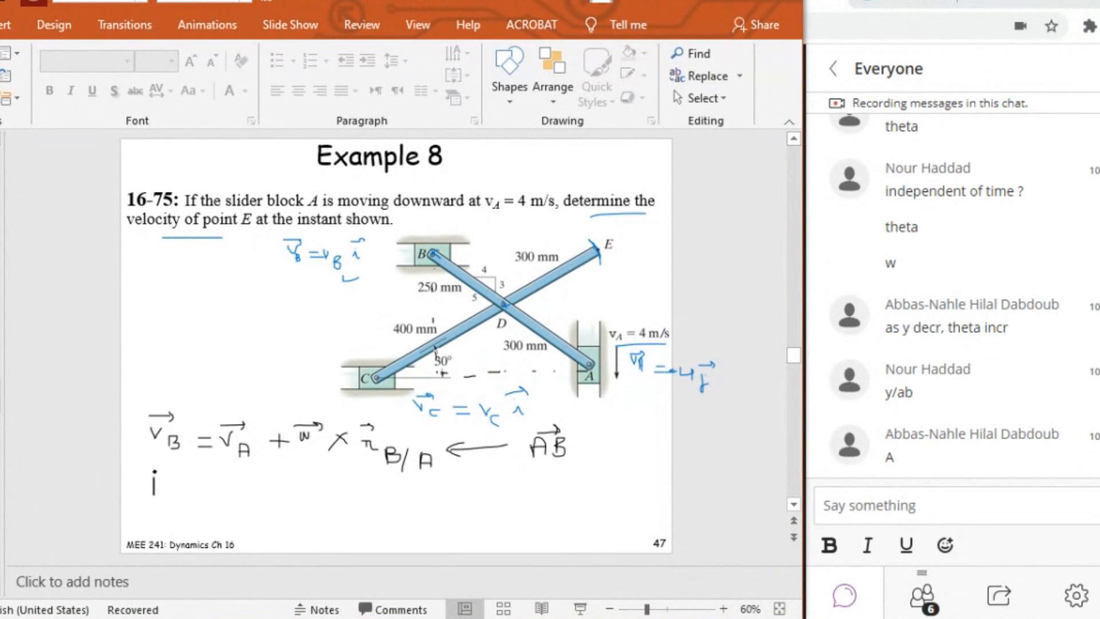
Step: Write AB = −550 · 4/5 i under the equation on slide 47
{"action": "type", "text": "A"}
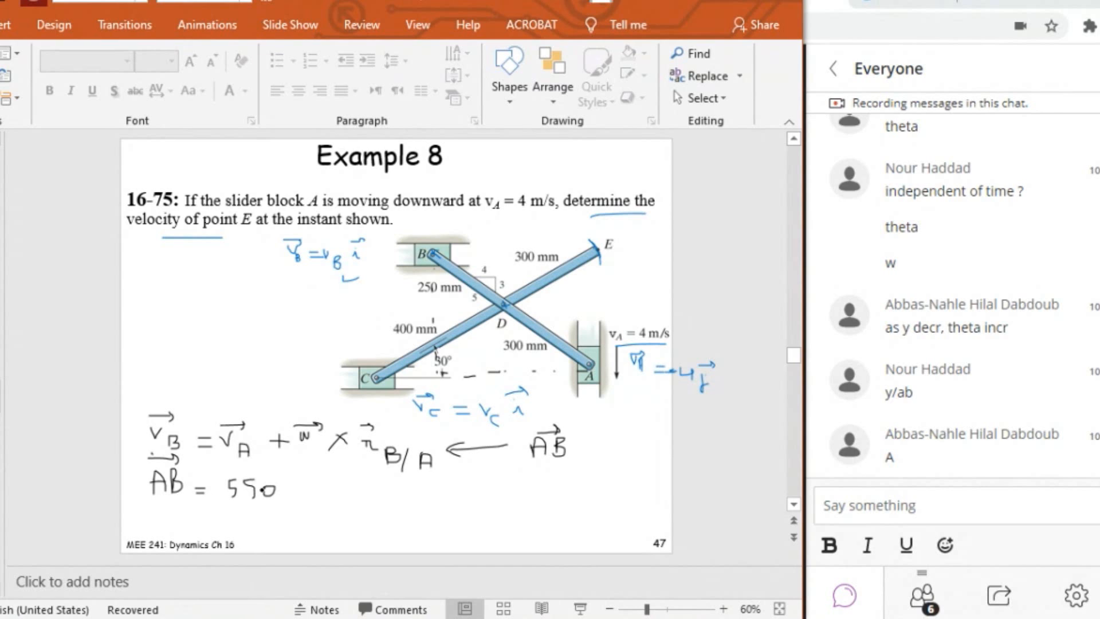
{"action": "left_click", "coordinate": [217, 489]}
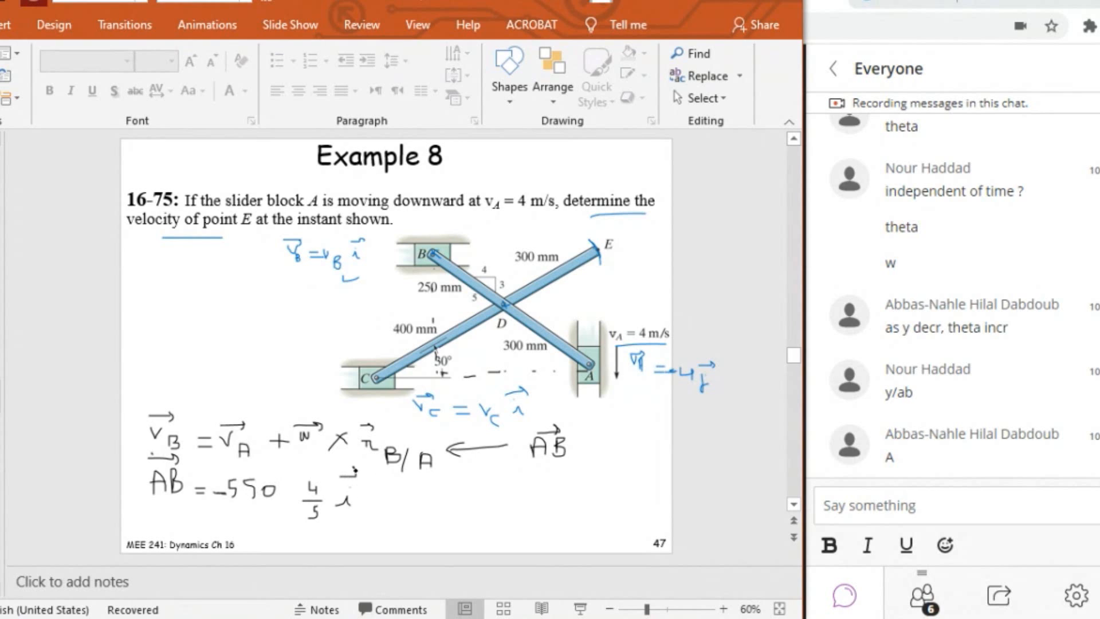
{"action": "left_click", "coordinate": [414, 512]}
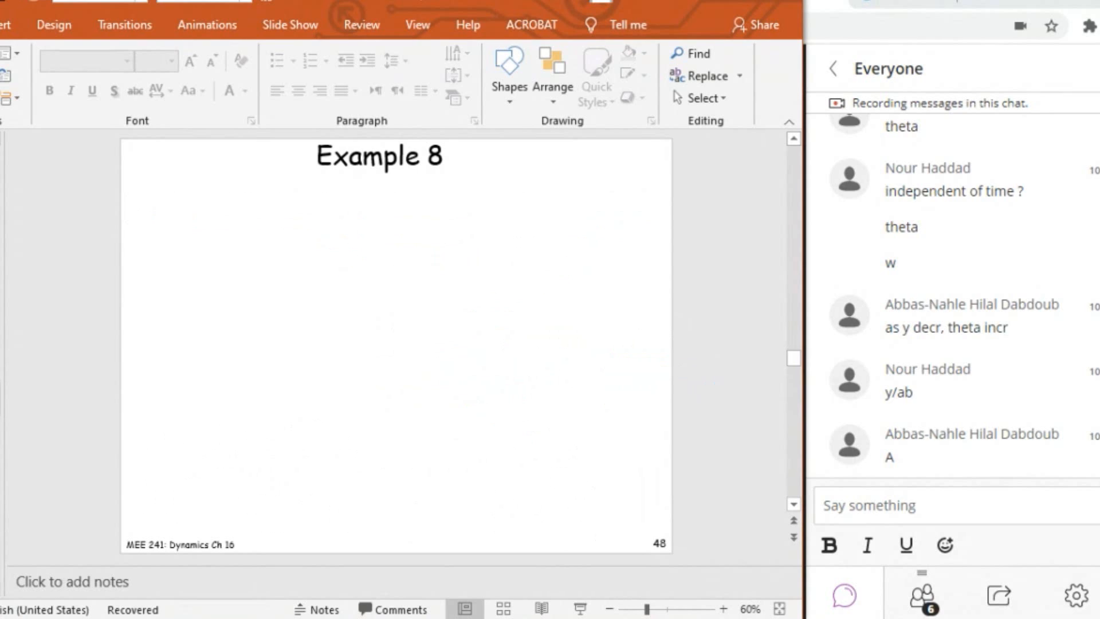
Step: Write vB i = −4 j + ωAB k × (−550·4/5 i + 550·3/5 j) across slide 48
{"action": "left_click", "coordinate": [179, 241]}
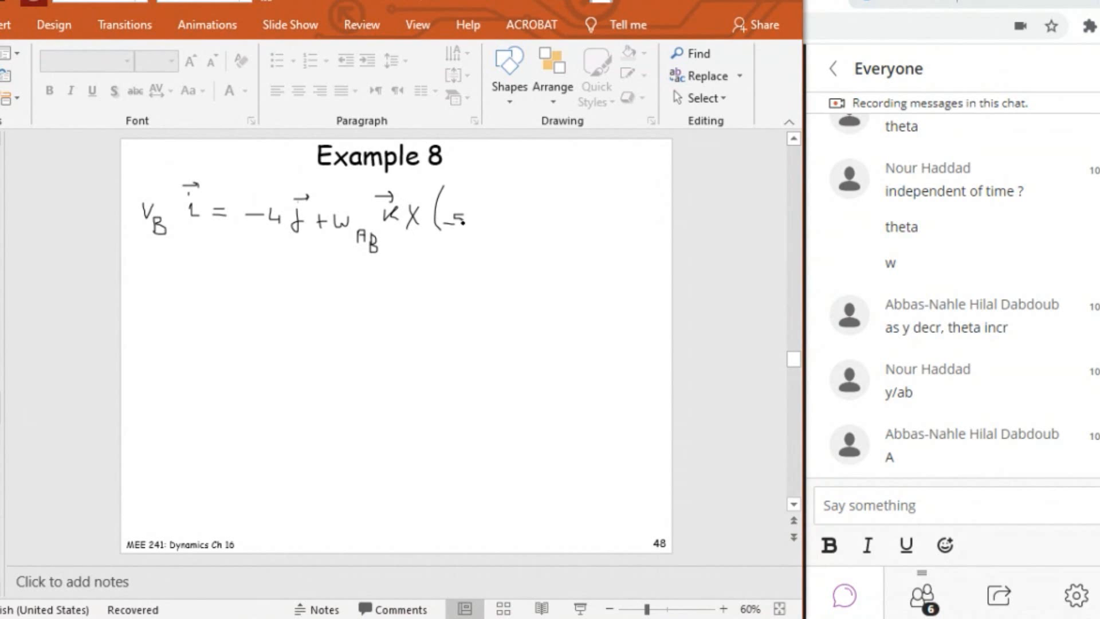
{"action": "type", "text": "50"}
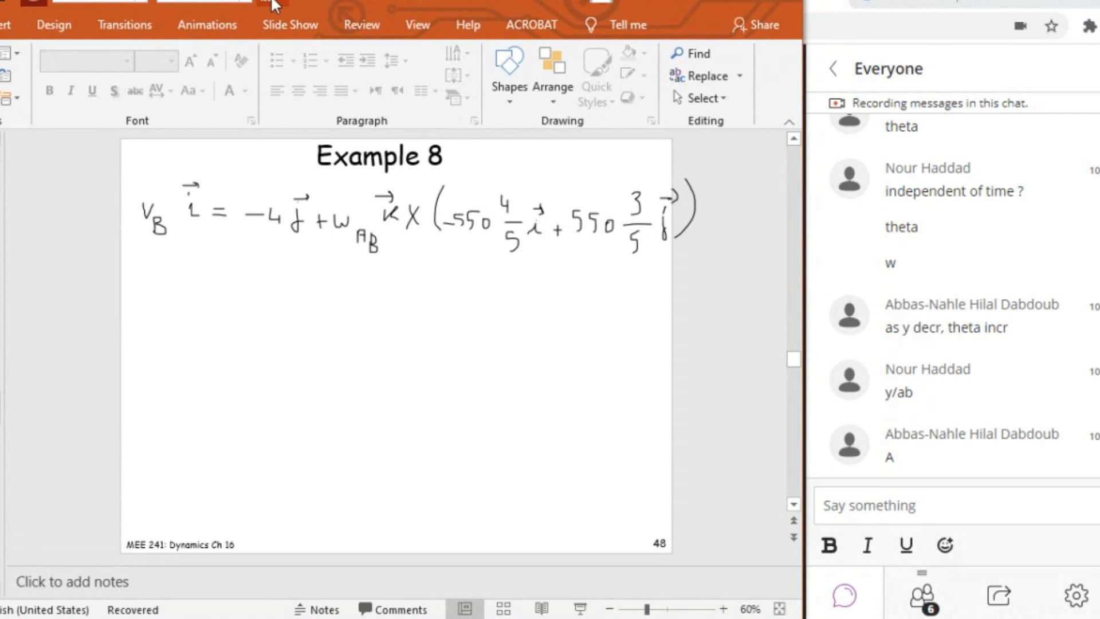
Step: In orange ink, mark the cross-product results k × i = +j, k × j = −i with a k–j axes sketch
{"action": "left_click", "coordinate": [500, 19]}
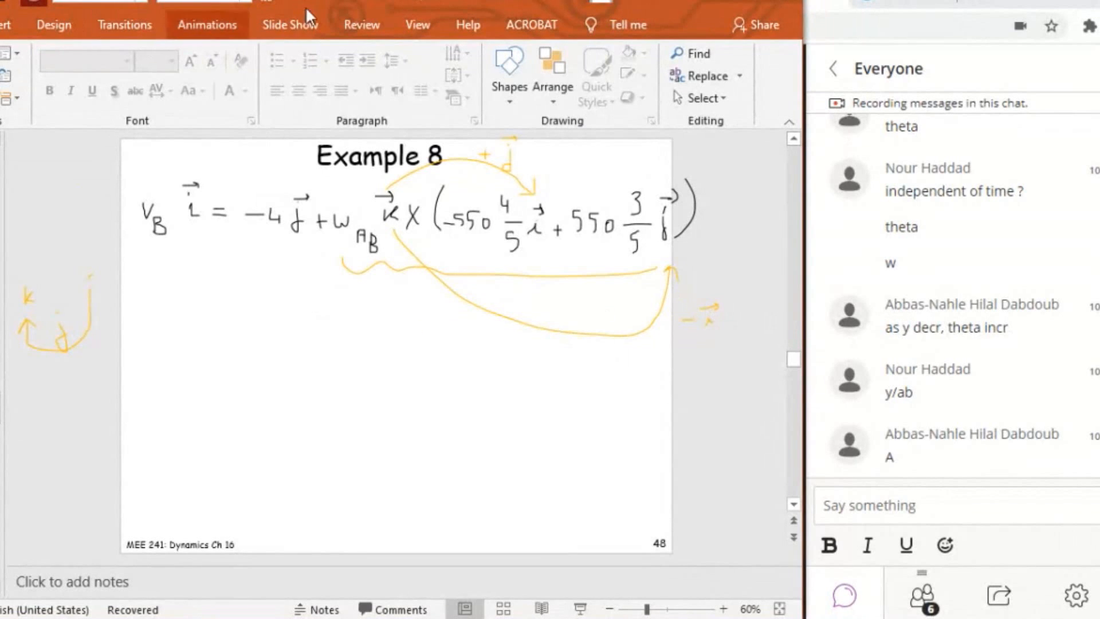
Step: Write AB as −550·4/5 i + 550·3/5 j on slide 47 and box it
{"action": "left_click", "coordinate": [500, 21]}
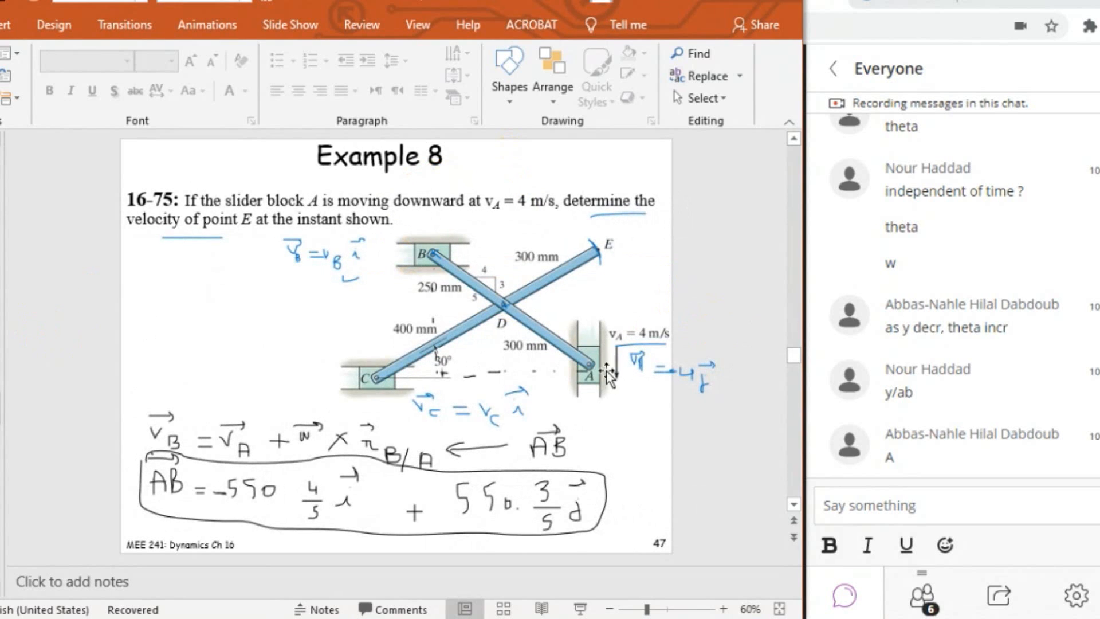
{"action": "mouse_move", "coordinate": [414, 235]}
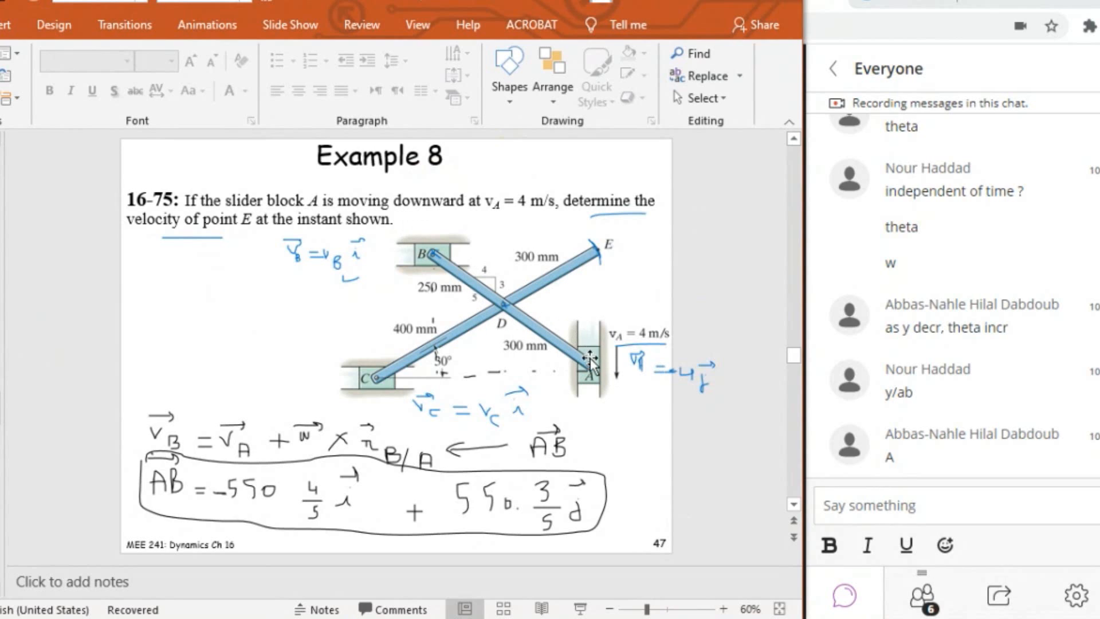
{"action": "mouse_move", "coordinate": [536, 337]}
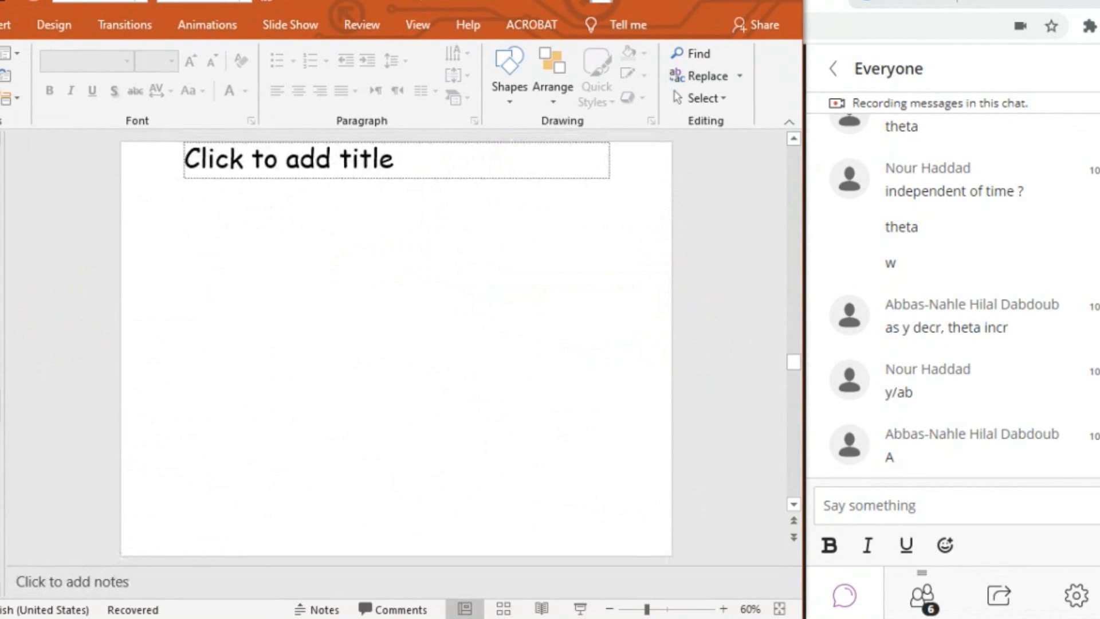
Step: Begin inking a velocity term V on the blank slide after Example 8
{"action": "type", "text": "V."}
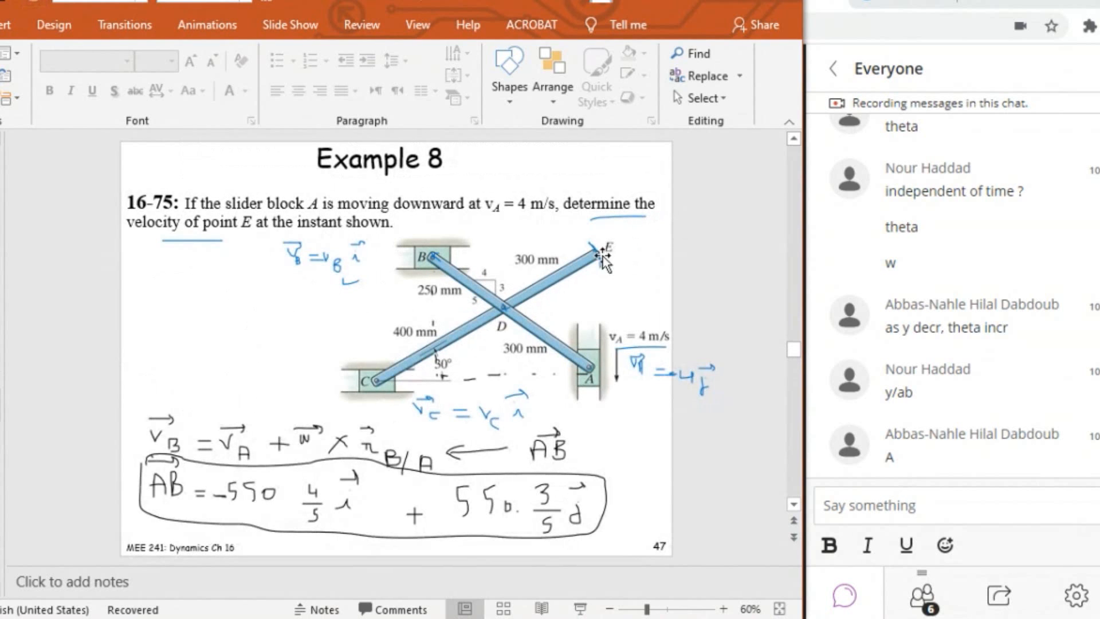
{"action": "mouse_move", "coordinate": [599, 278]}
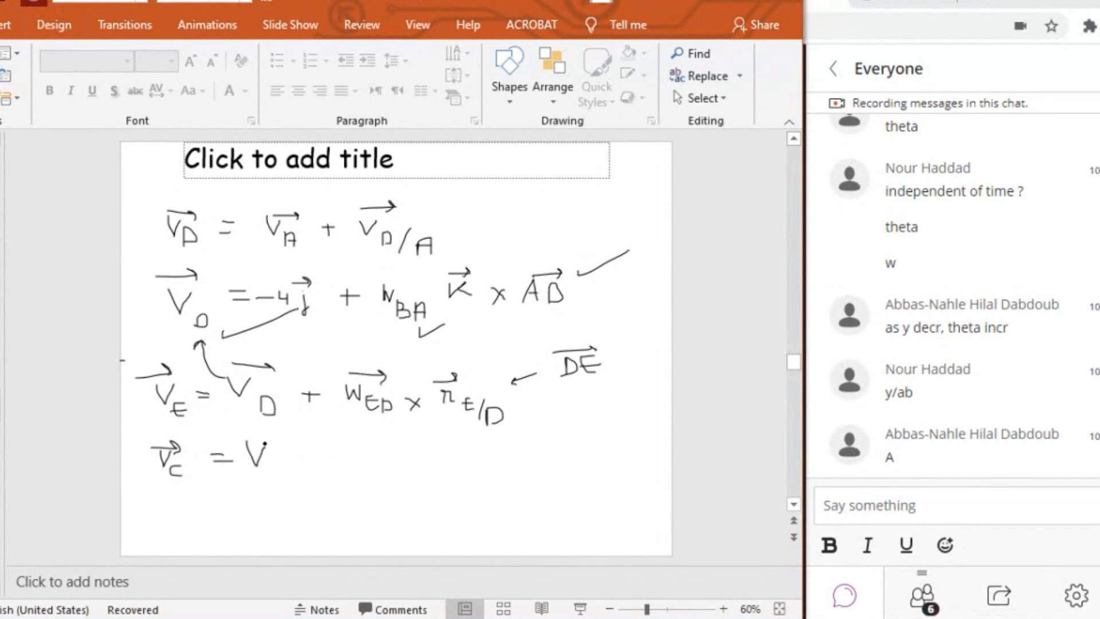
Step: Ink the chain vD = vA + vD/A, vD = −4j + ωBA k × AB, vE = vD + ωED × rE/D, vC = V
{"action": "left_click", "coordinate": [267, 460]}
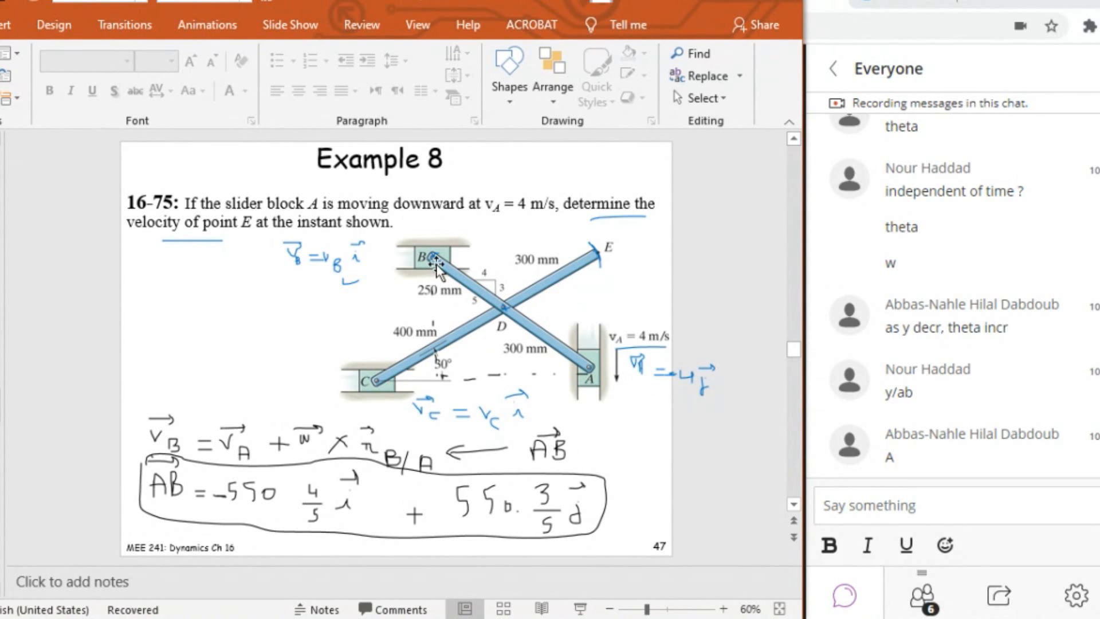
{"action": "mouse_move", "coordinate": [536, 330]}
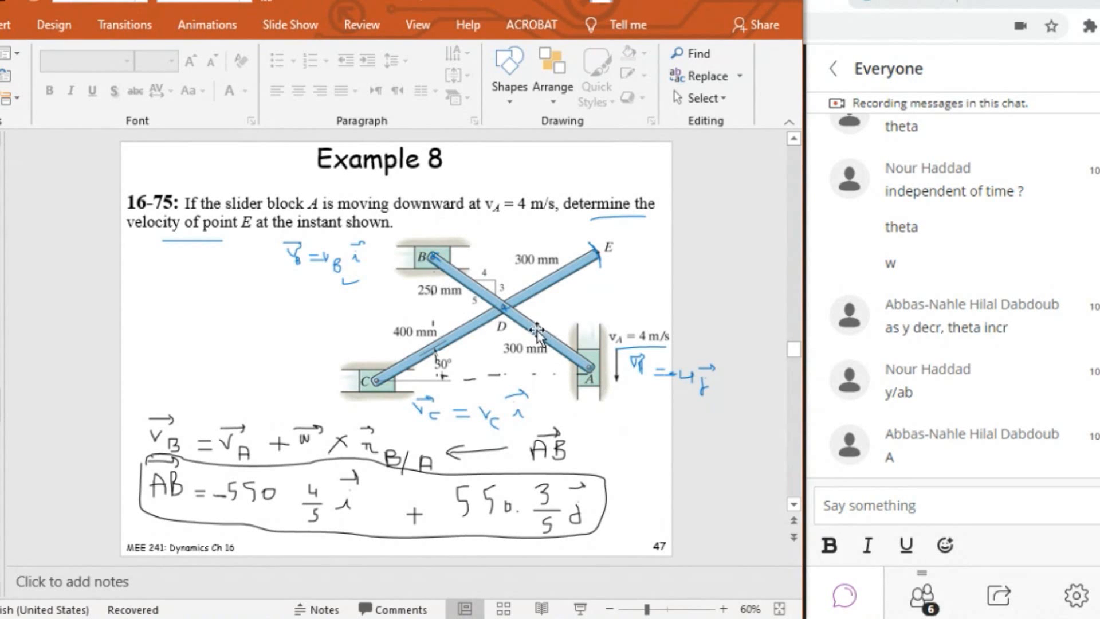
{"action": "mouse_move", "coordinate": [491, 333]}
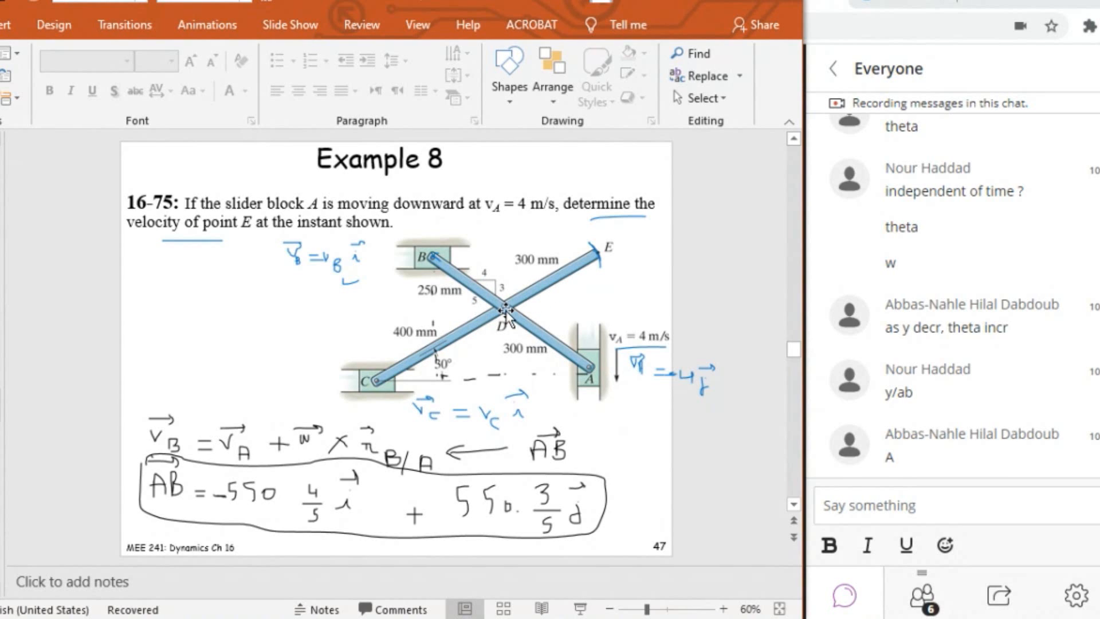
{"action": "mouse_move", "coordinate": [621, 228]}
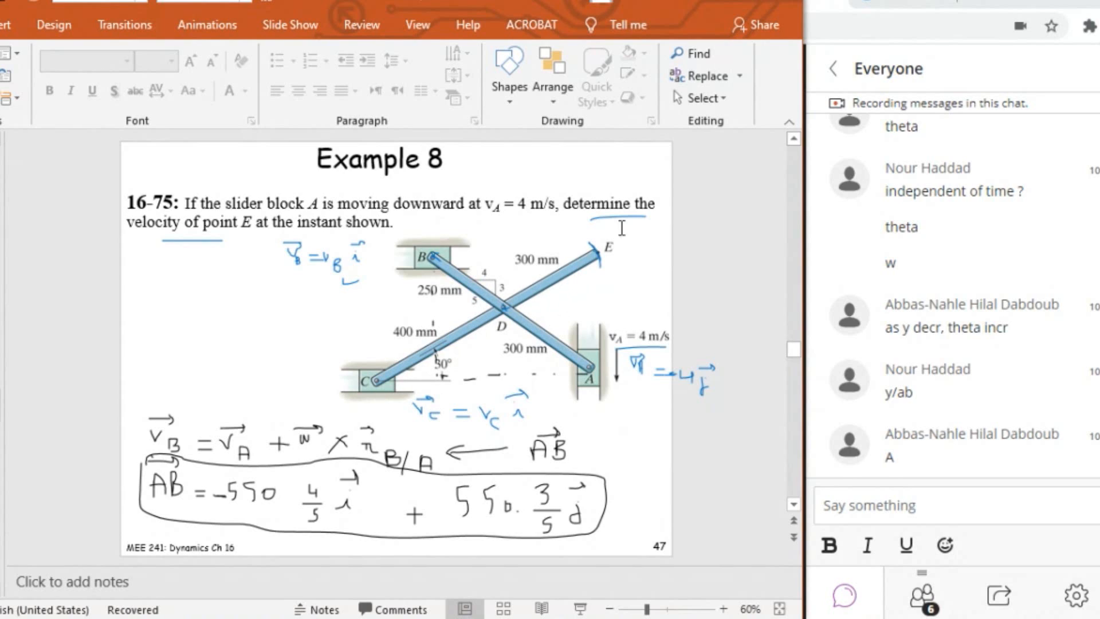